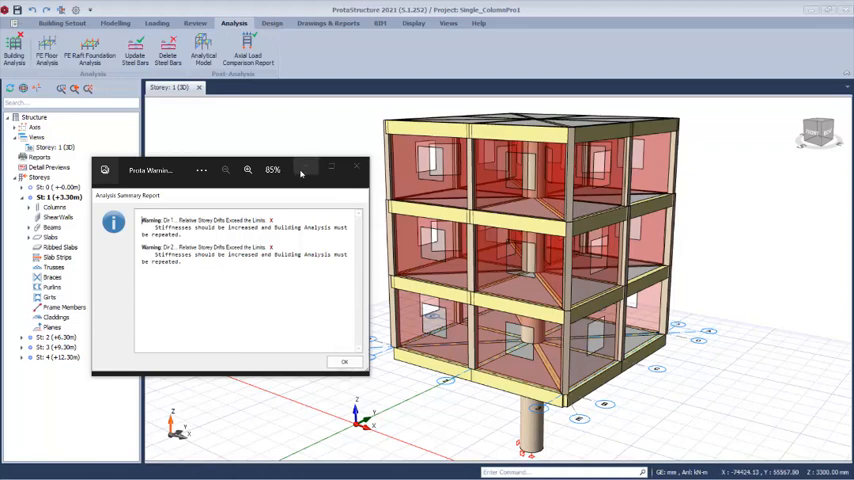
# Step: Dismiss the Analysis Summary Report warning about storey drifts
pyautogui.click(344, 361)
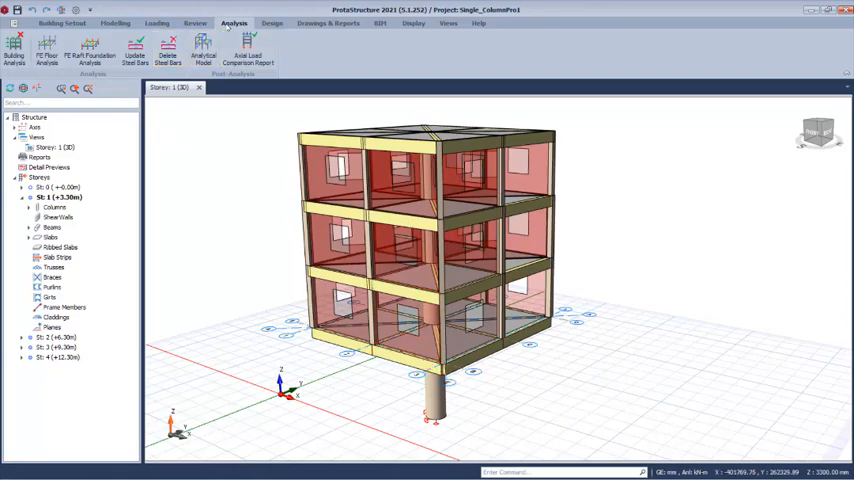
# Step: Run Building Analysis with Column/Wall and Beam Reinforcement Design enabled
pyautogui.click(15, 55)
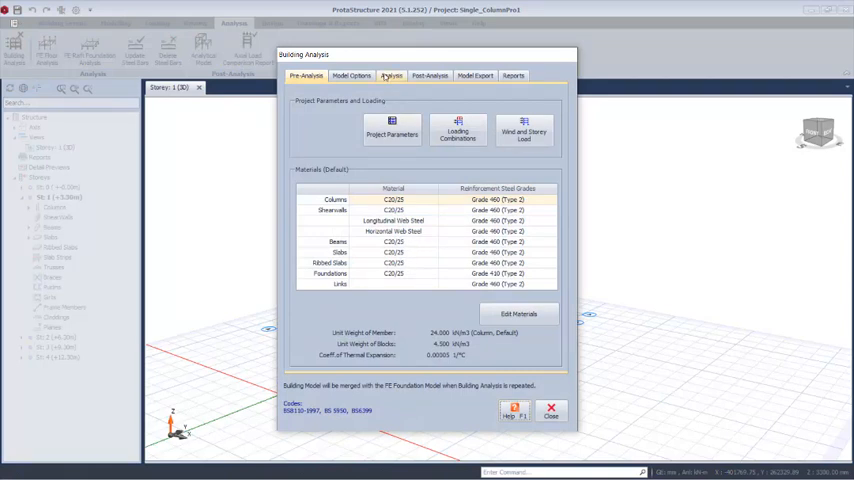
pyautogui.click(391, 75)
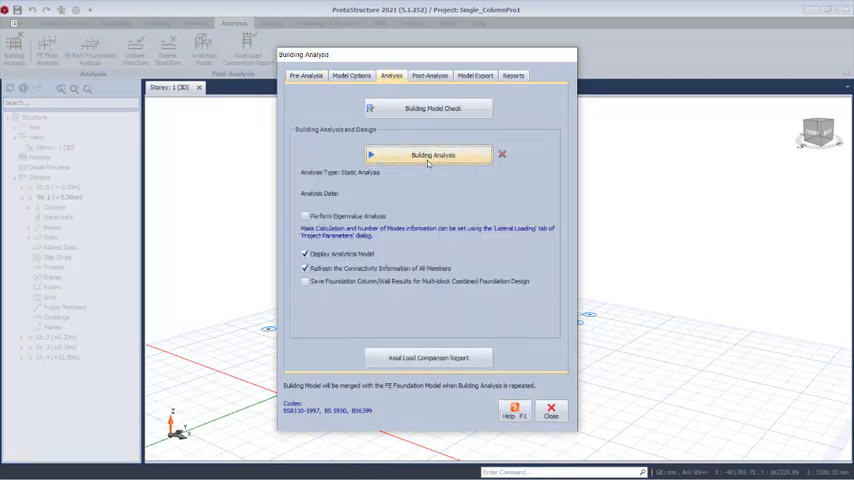
pyautogui.click(432, 155)
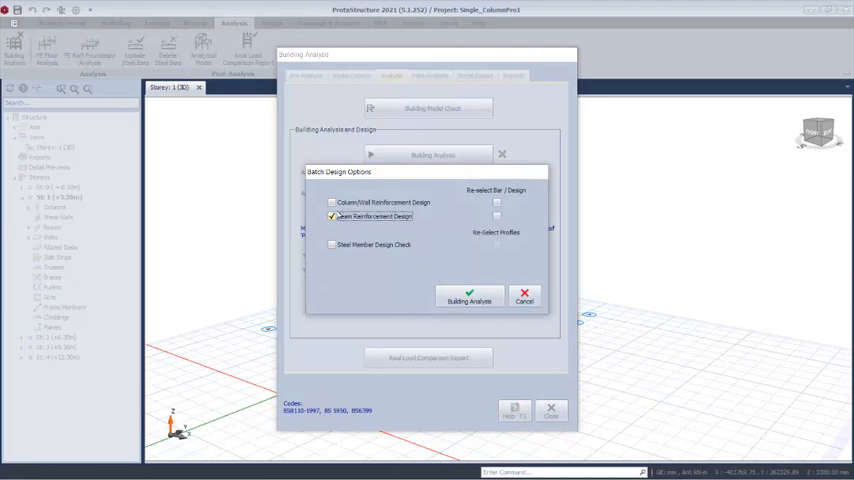
pyautogui.click(332, 202)
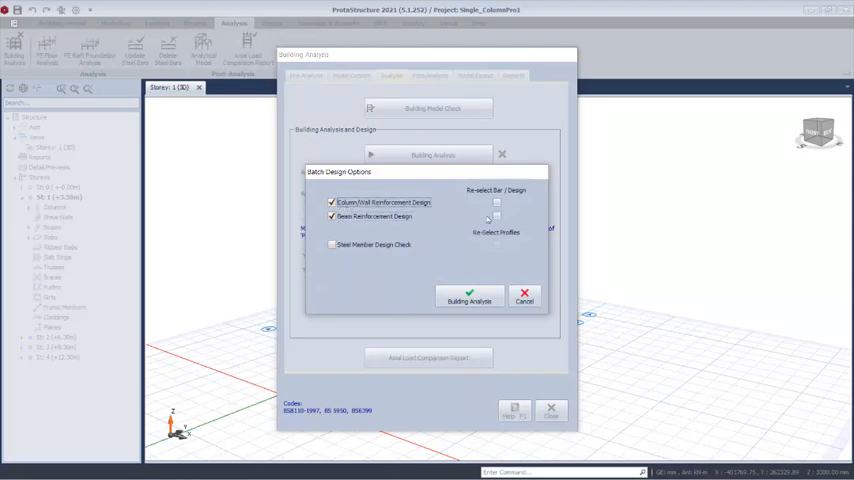
pyautogui.click(469, 297)
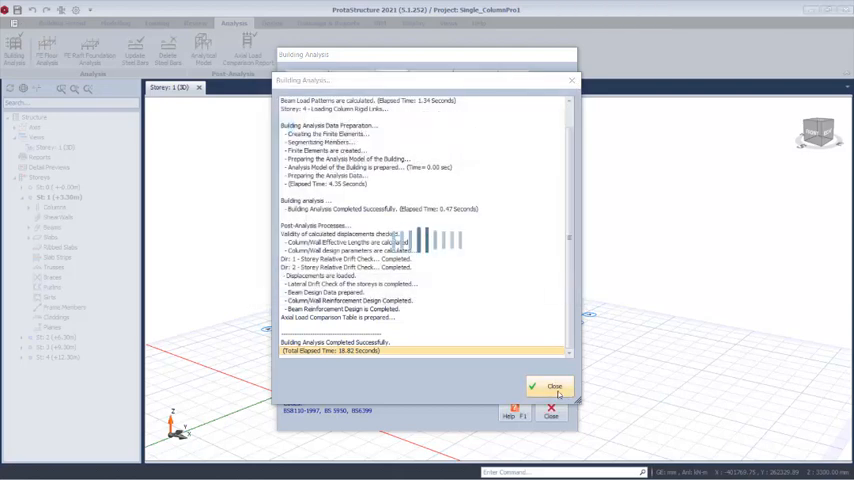
# Step: Close the analysis log and the Building Analysis dialog
pyautogui.click(549, 387)
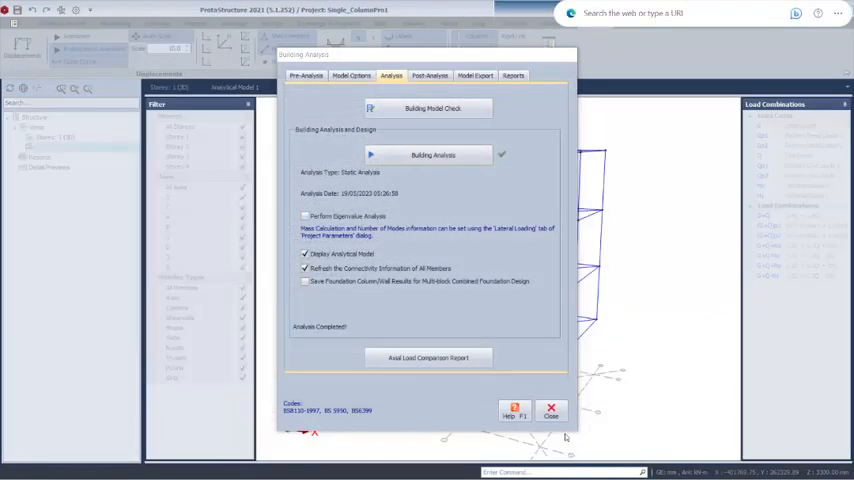
pyautogui.click(551, 412)
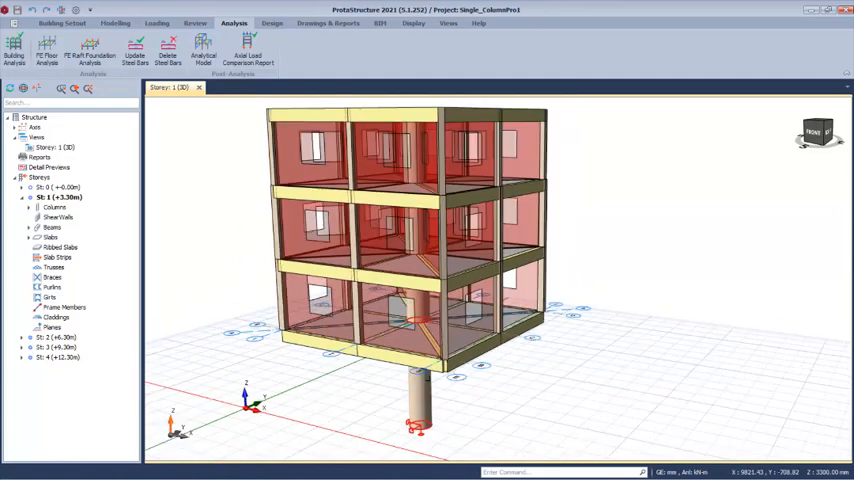
# Step: Enlarge the ground-storey circular column from 1000 mm to 1200 mm diameter, accepting result invalidation
pyautogui.click(390, 278)
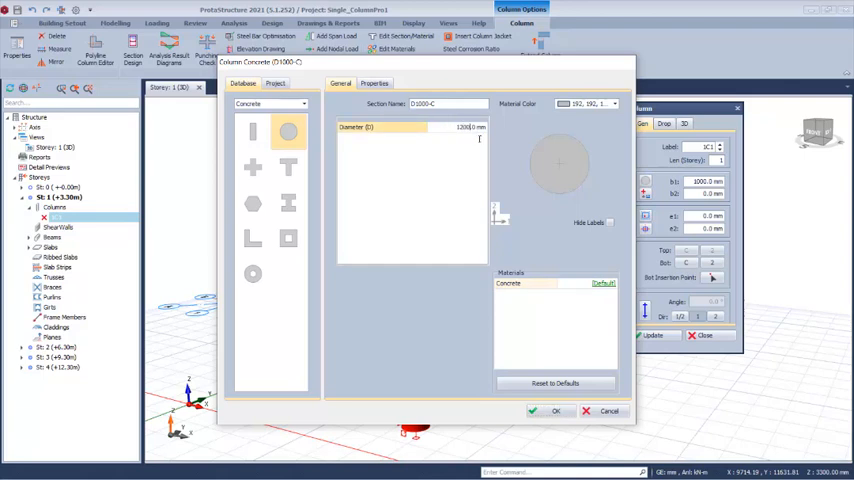
pyautogui.click(555, 410)
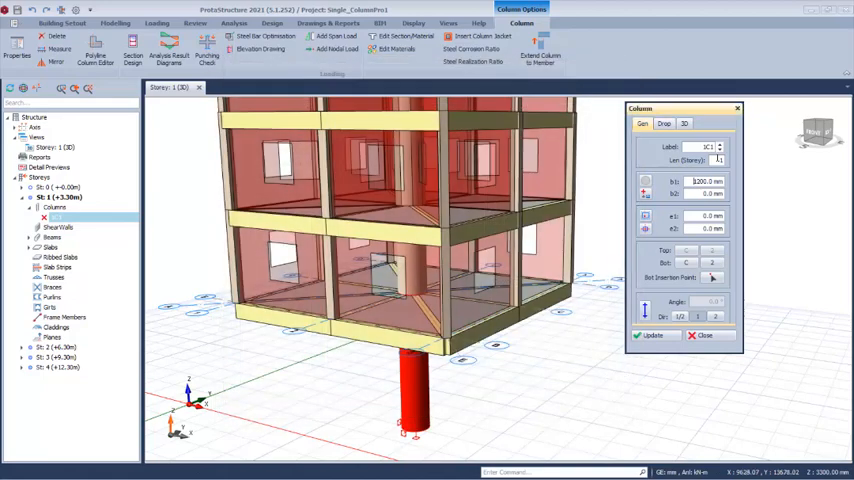
pyautogui.click(652, 335)
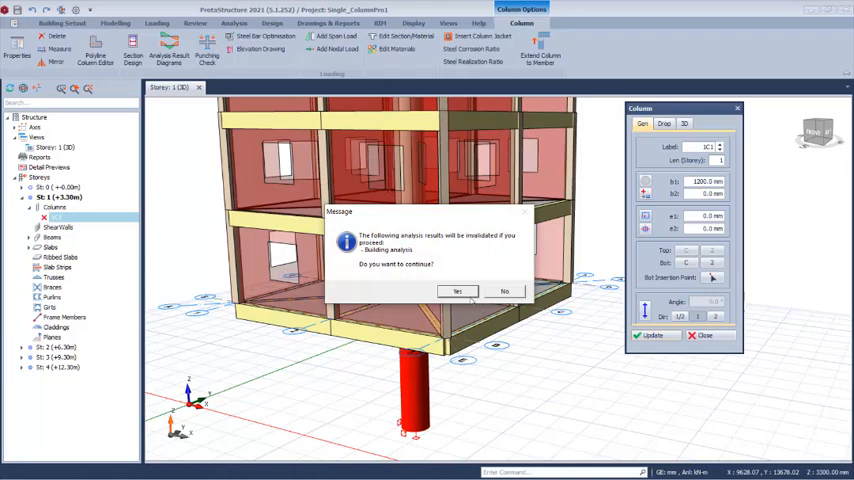
pyautogui.moveTo(458, 292)
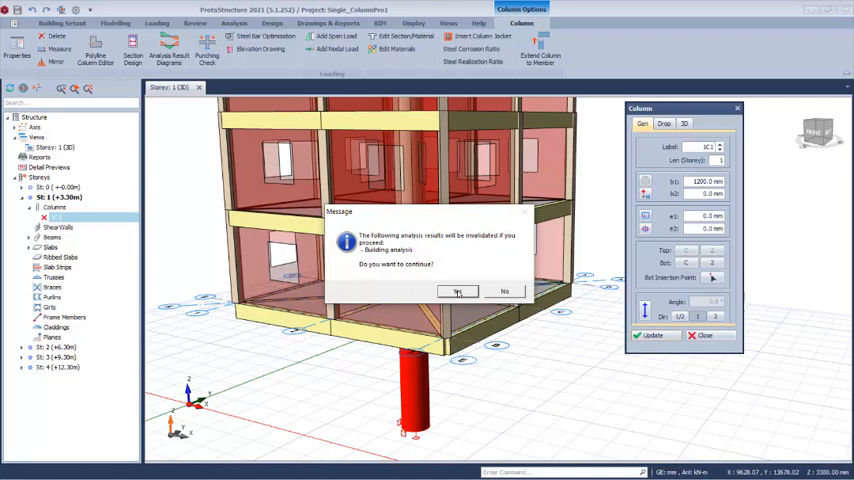
pyautogui.click(458, 291)
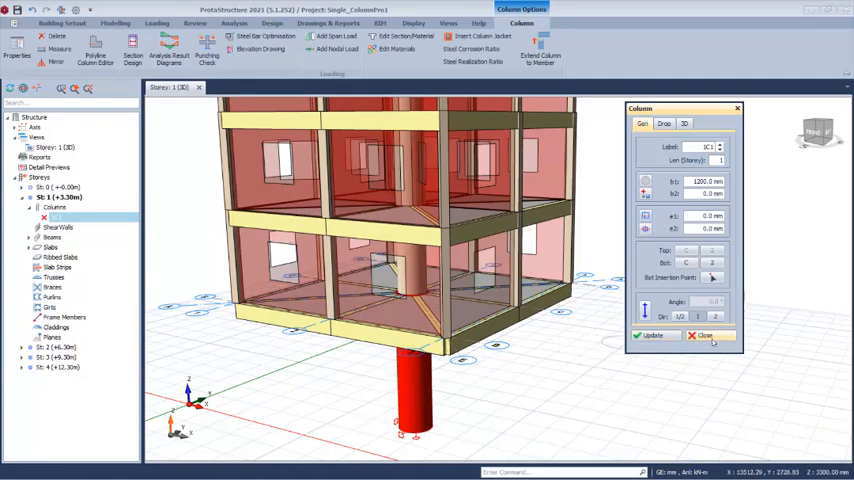
pyautogui.click(704, 335)
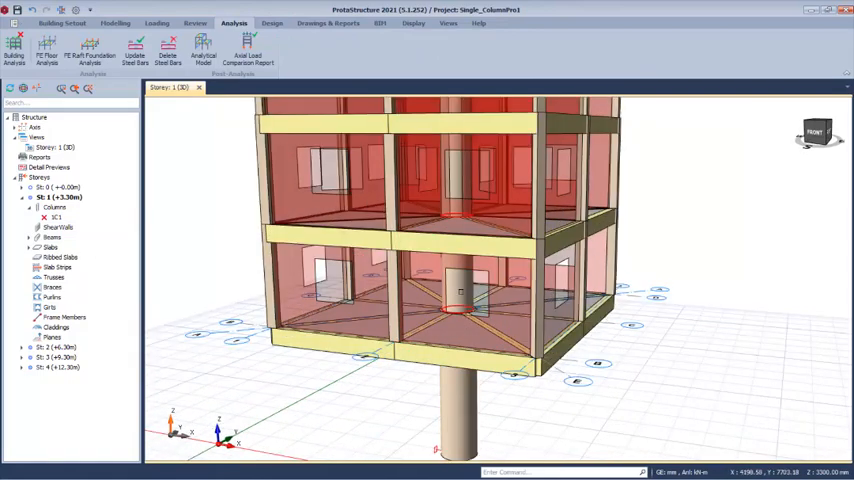
# Step: Set the storey 1 column's b1 dimension to 1200 in its properties
pyautogui.click(460, 290)
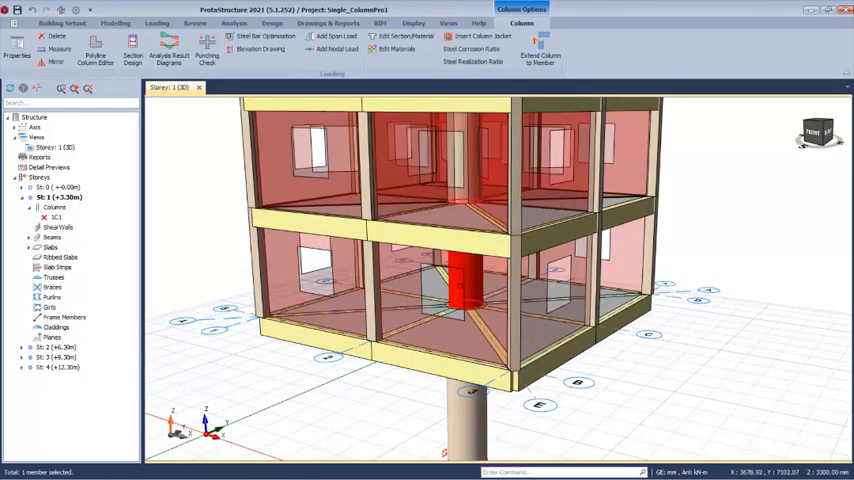
pyautogui.rightClick(455, 260)
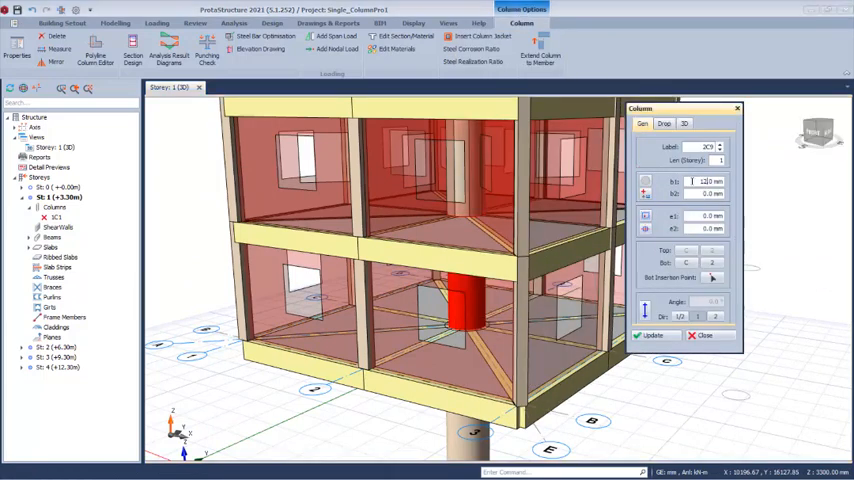
pyautogui.write('1200.0')
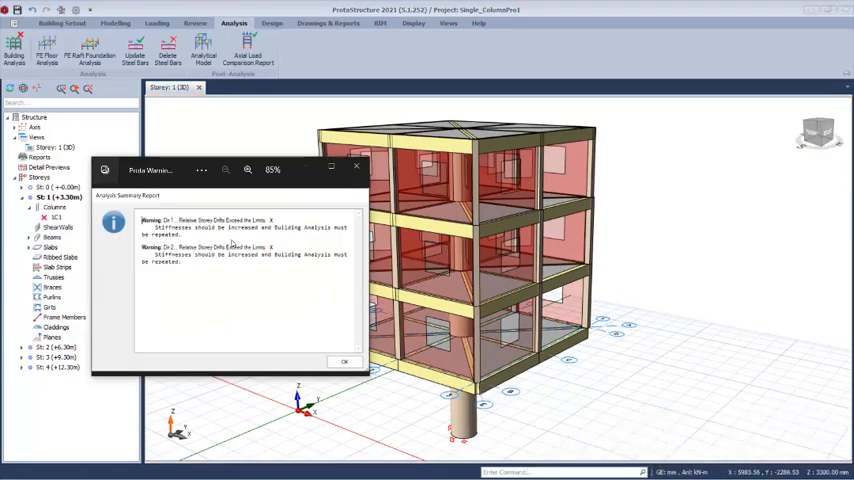
pyautogui.moveTo(317, 241)
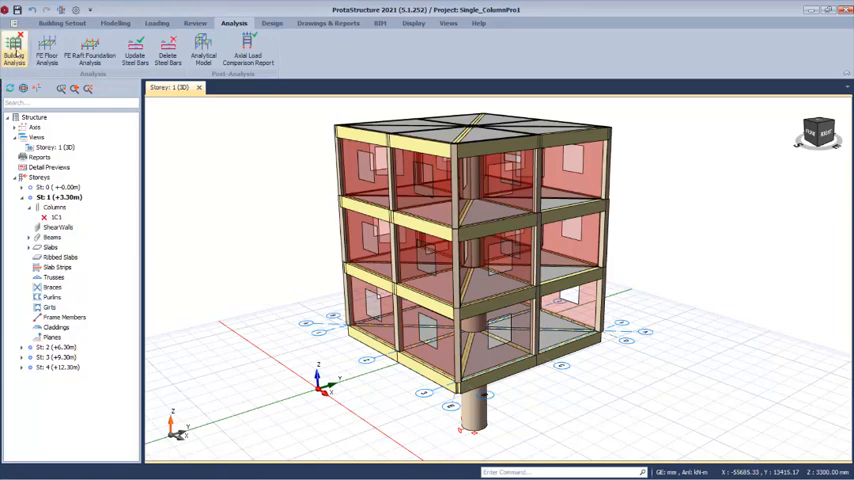
# Step: Re-run Building Analysis on the enlarged-column model with both reinforcement design options ticked
pyautogui.click(14, 50)
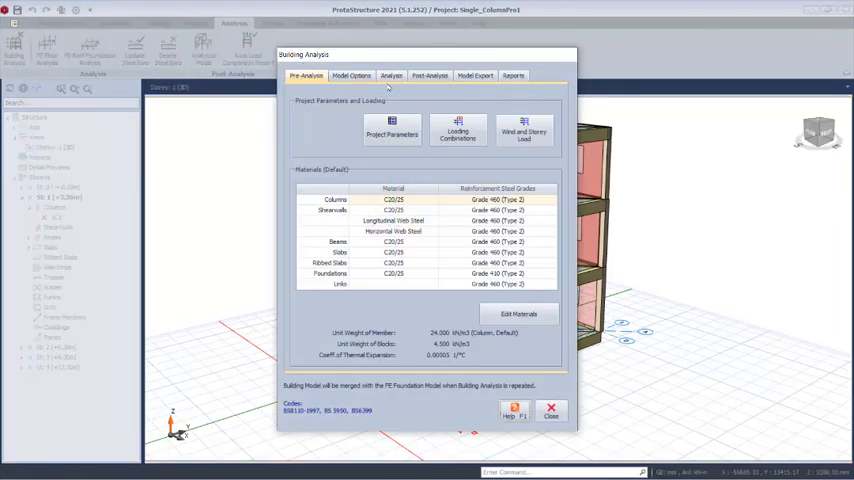
pyautogui.click(390, 75)
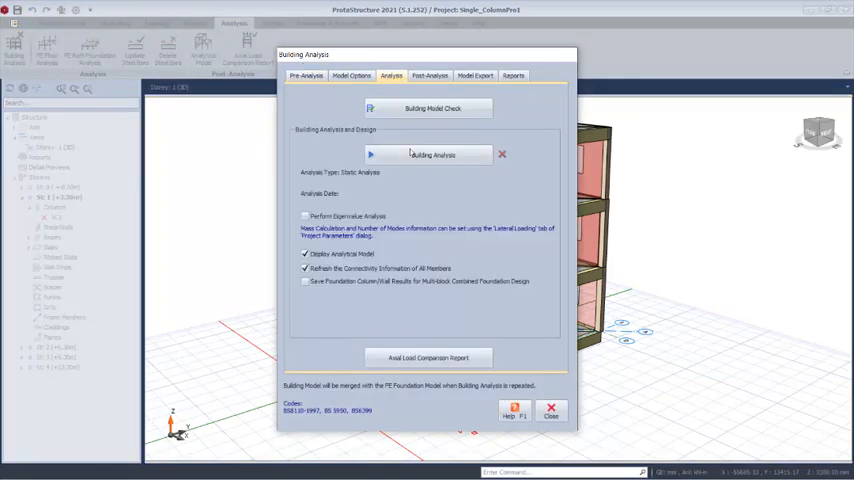
pyautogui.click(430, 155)
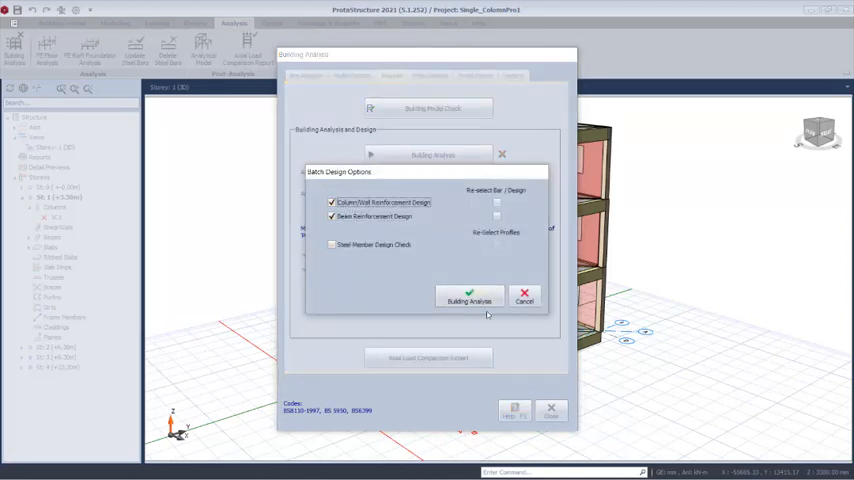
pyautogui.click(468, 300)
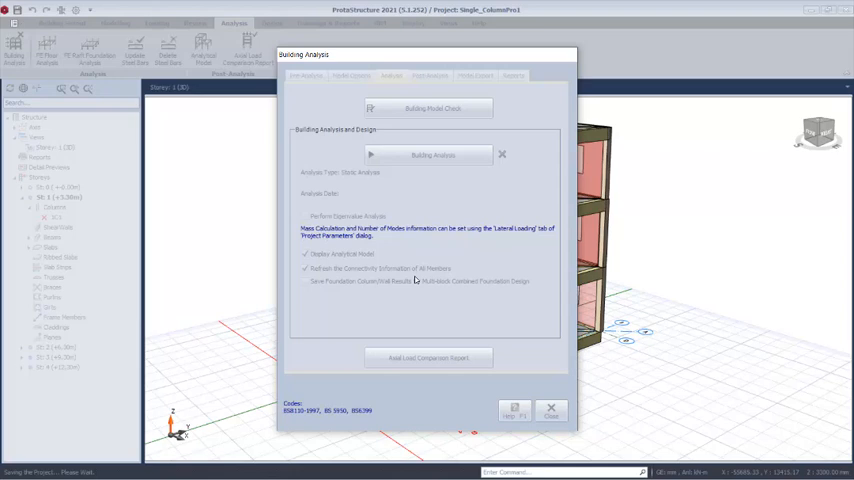
pyautogui.click(432, 155)
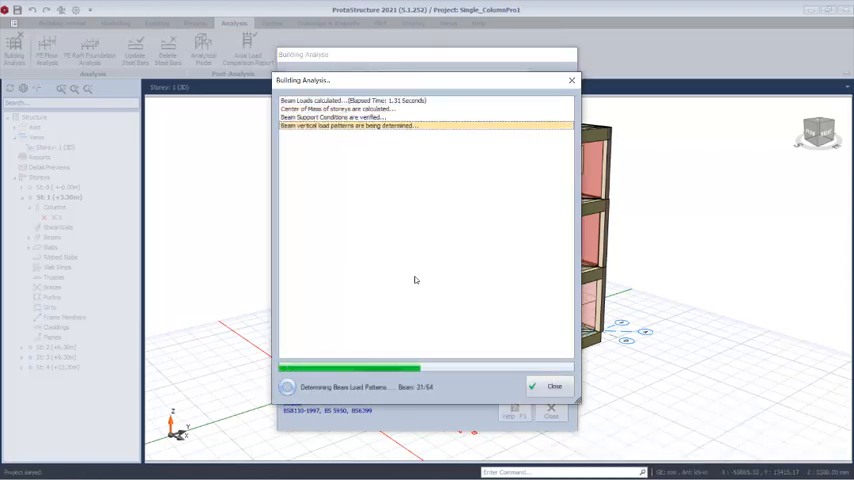